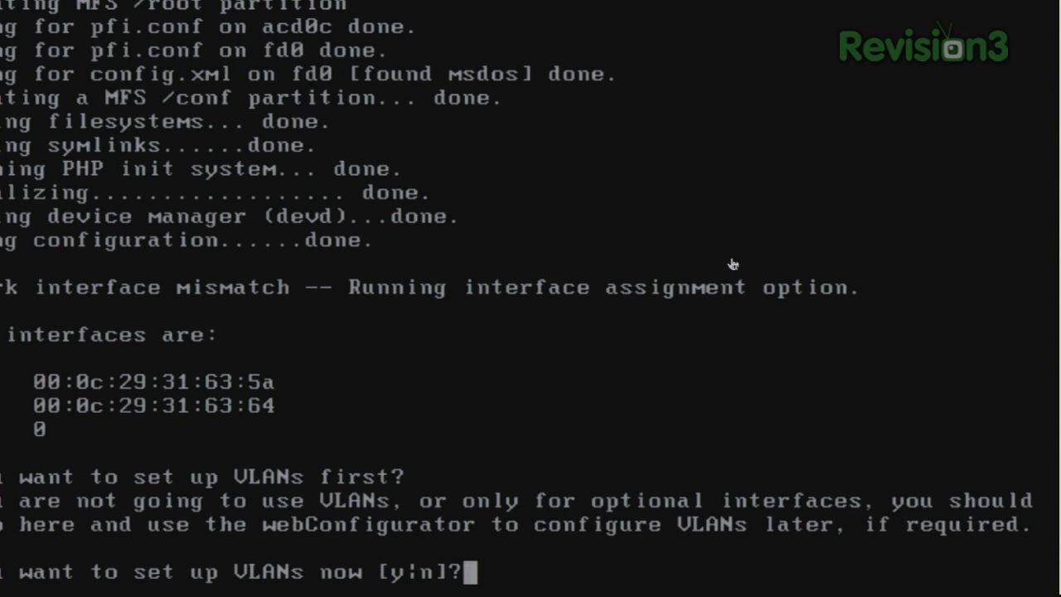
- Answer 'n' to the VLAN setup prompt so the installer asks for the LAN interface
text(n)
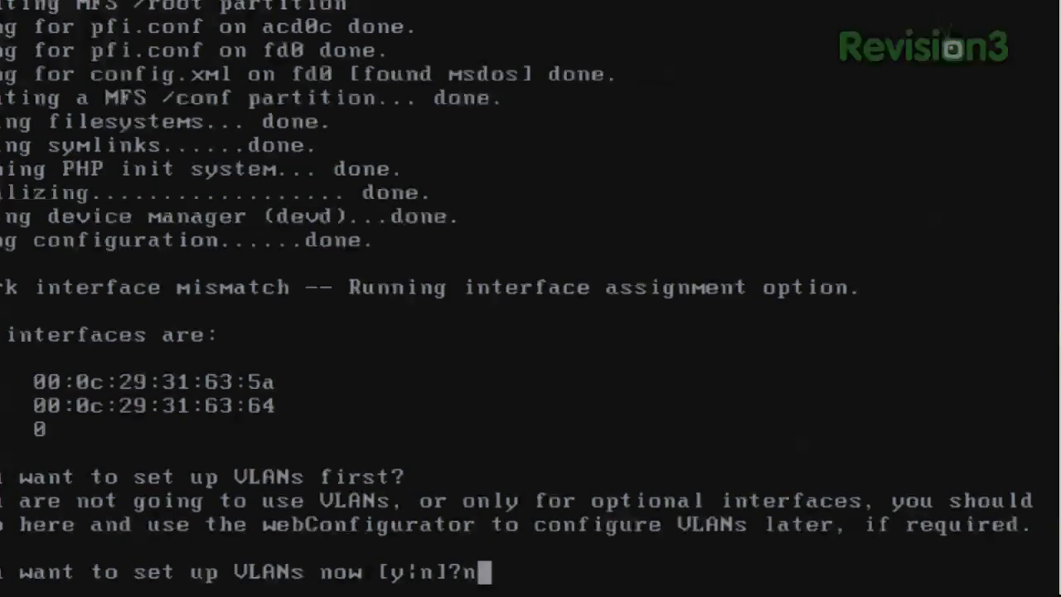
key(Return)
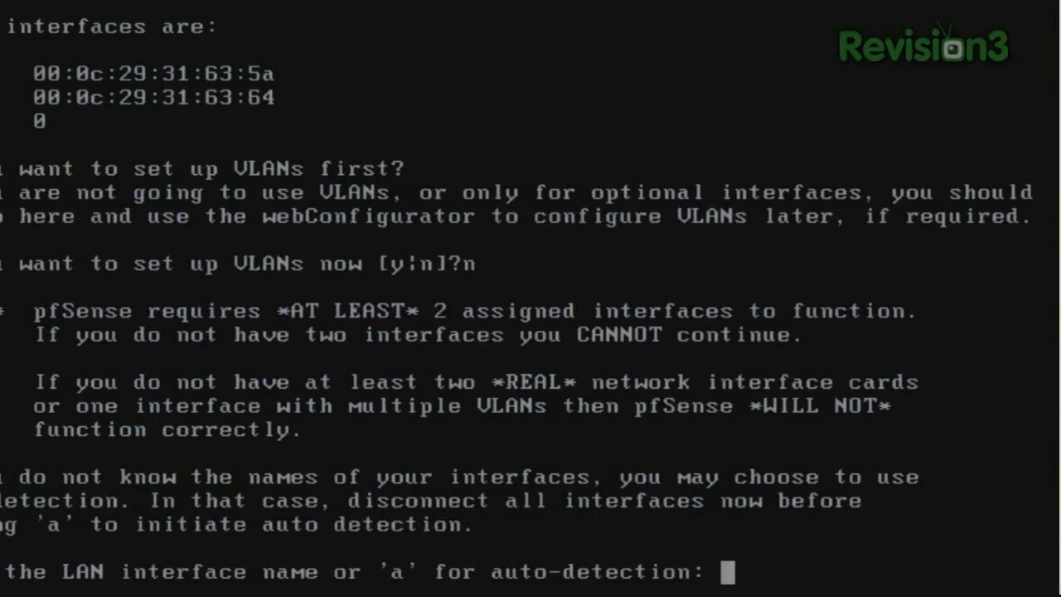